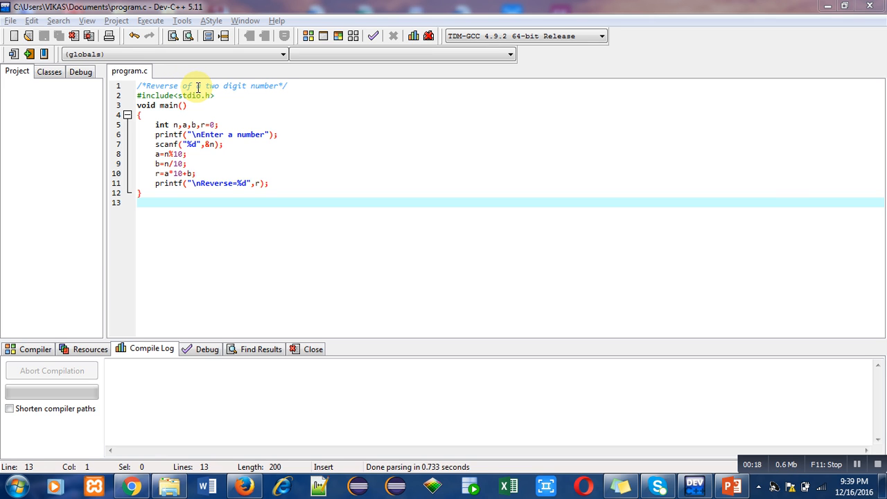
mouse_move(243, 88)
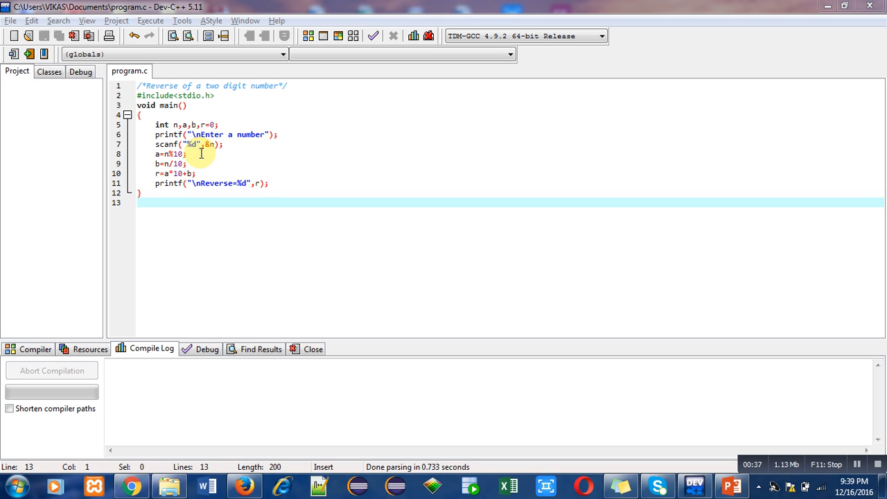
Highlight the a=n%10; statement, then move to r=a*10+b; while explaining the code
left_click(151, 154)
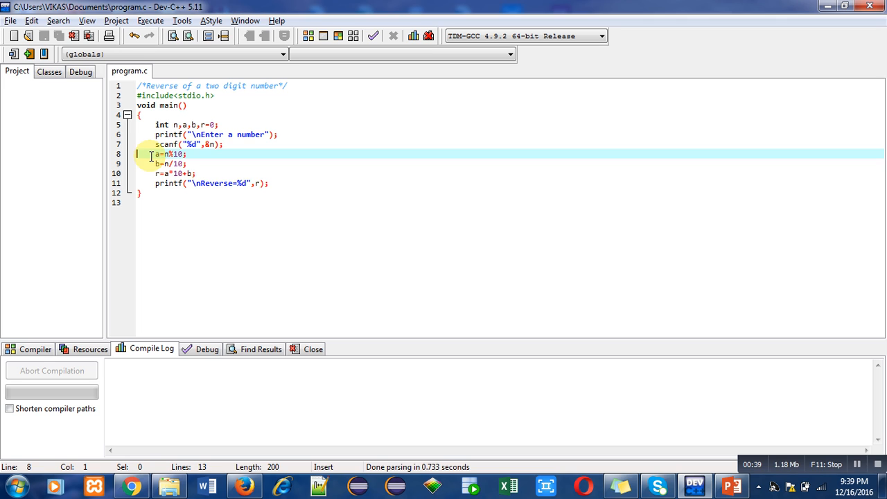
left_click_drag(156, 154, 186, 154)
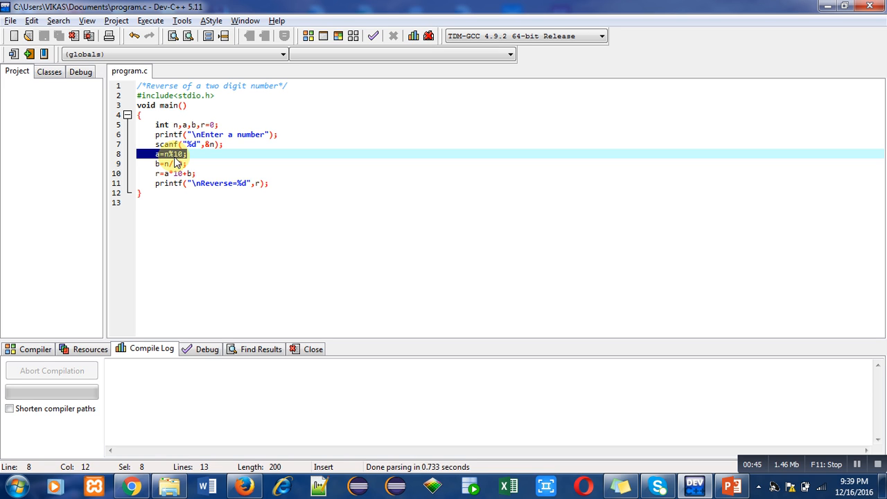
left_click(200, 153)
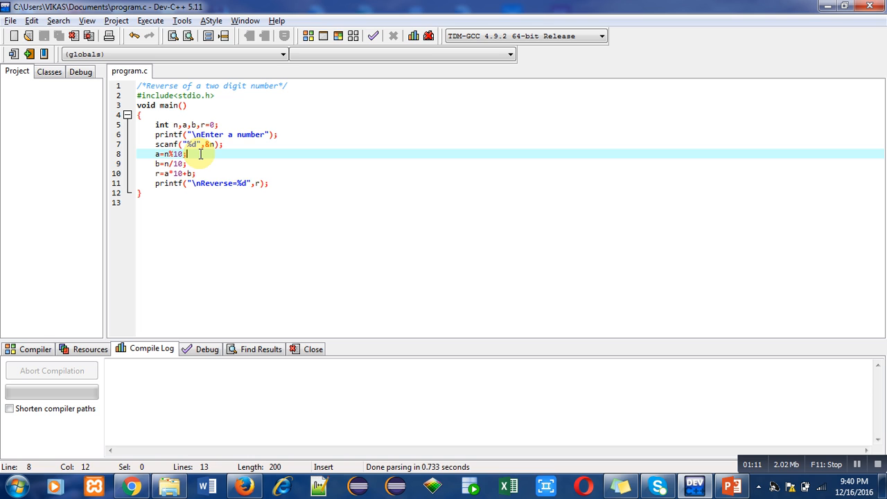
left_click(176, 163)
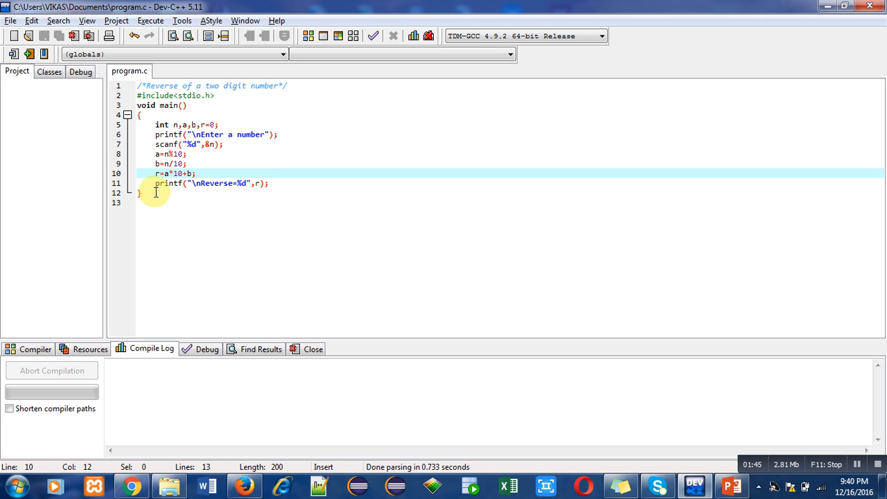
mouse_move(235, 183)
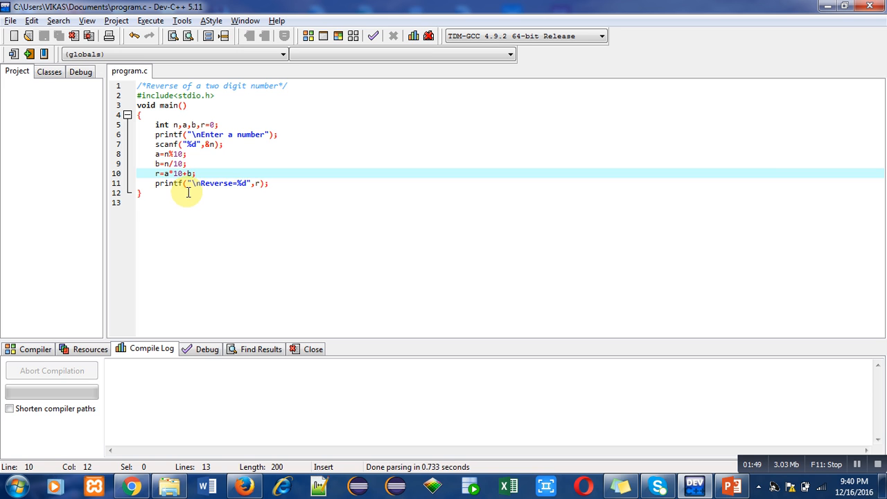
mouse_move(218, 191)
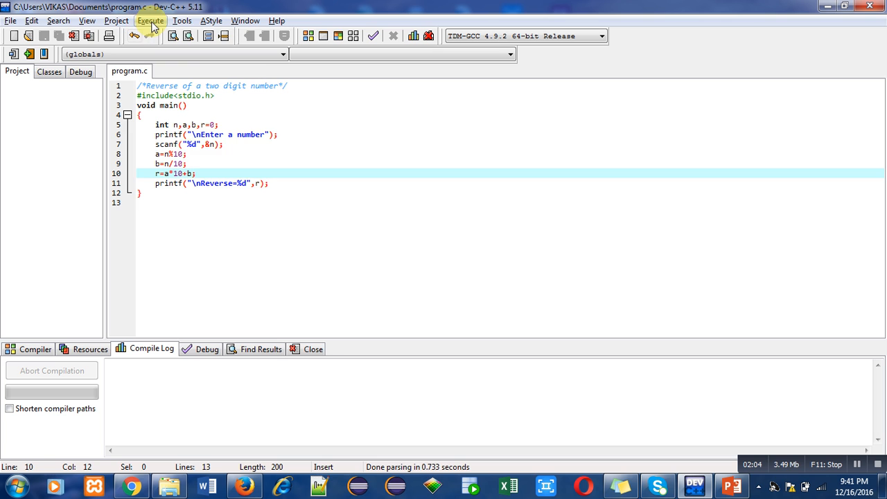
Compile the reversal program with 0 errors and run program.exe
left_click(150, 20)
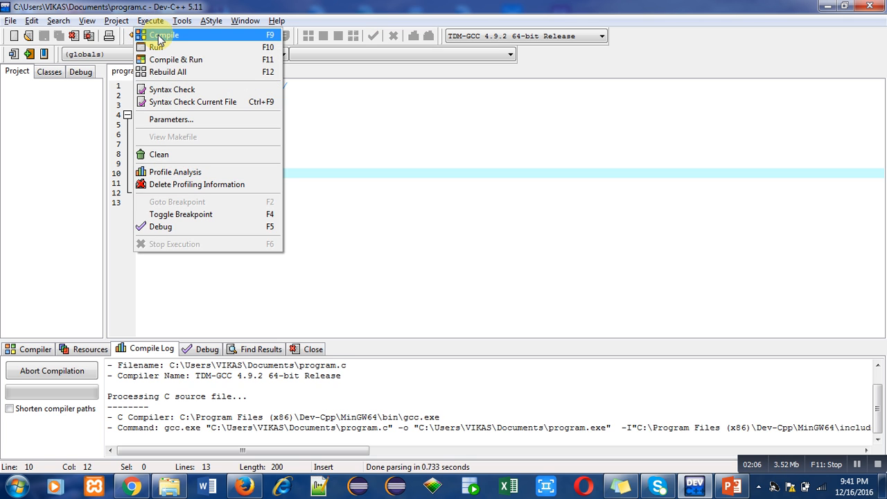
left_click(163, 35)
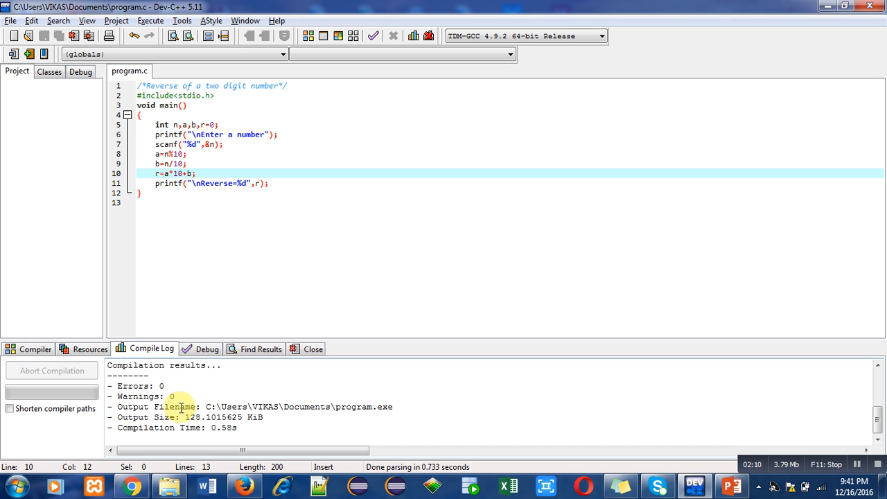
left_click(150, 20)
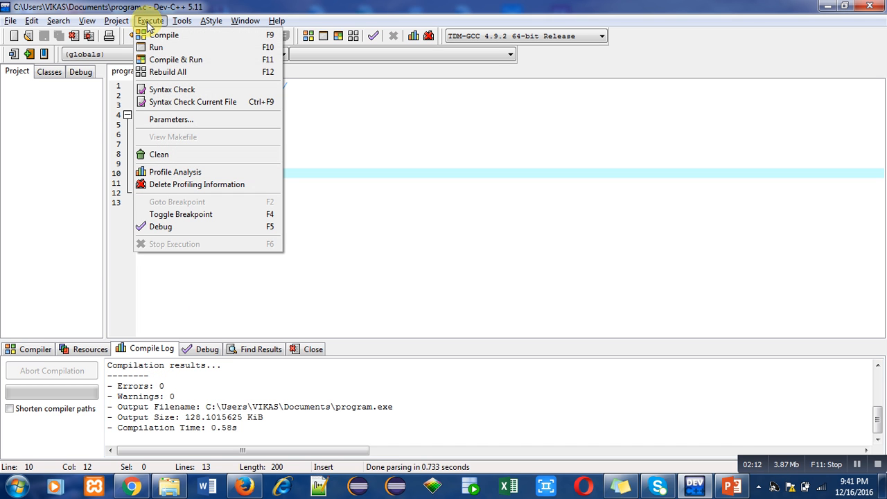
left_click(156, 47)
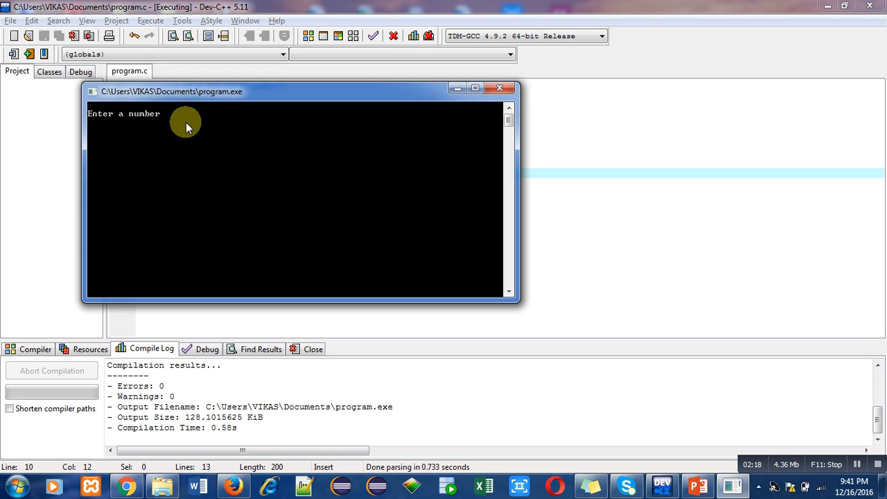
Enter 12 in the program console to see its reversed output
type("12")
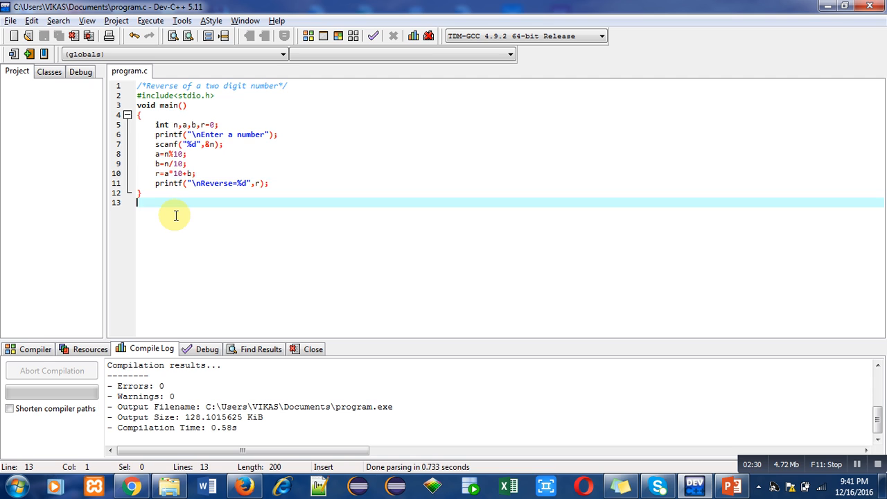
Below the code, type worked lines n%10, 12%10 = 2, n/10 and 12/10 = 1
key("enter")
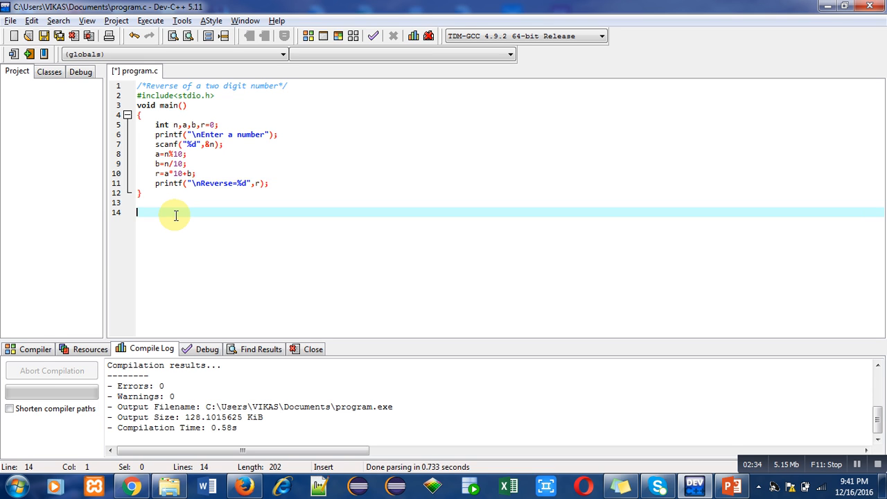
type("r")
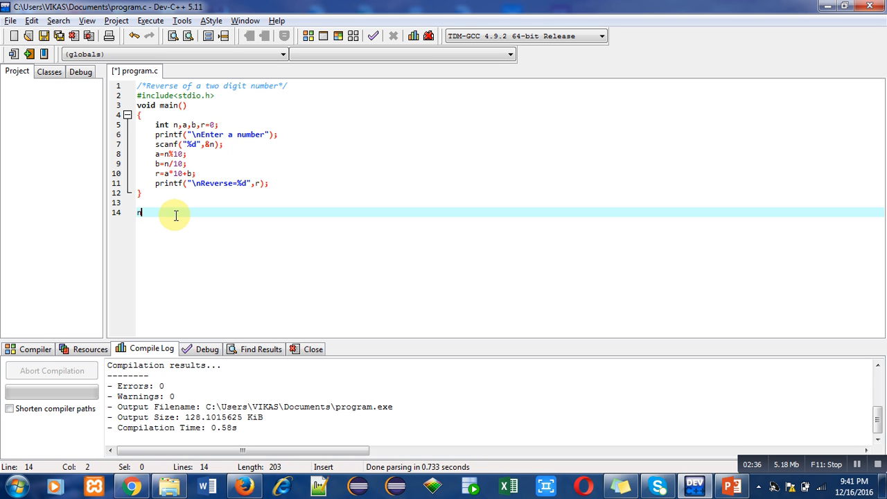
type("%10")
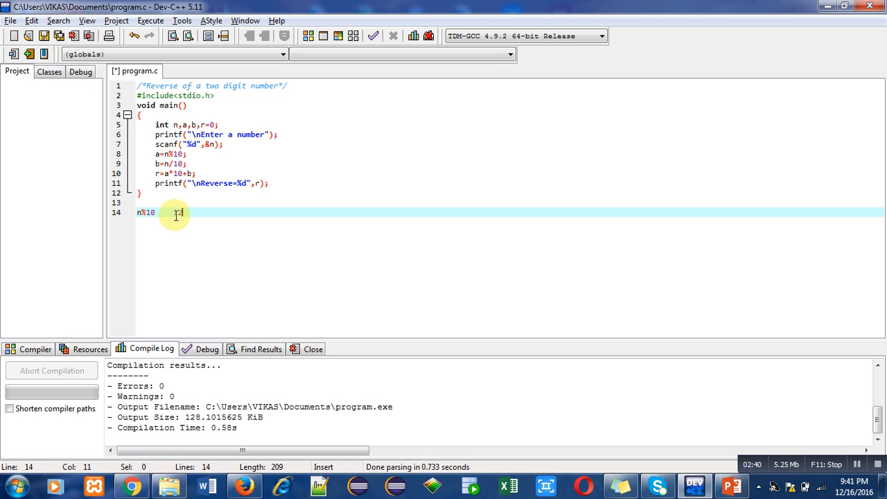
type("%10   =")
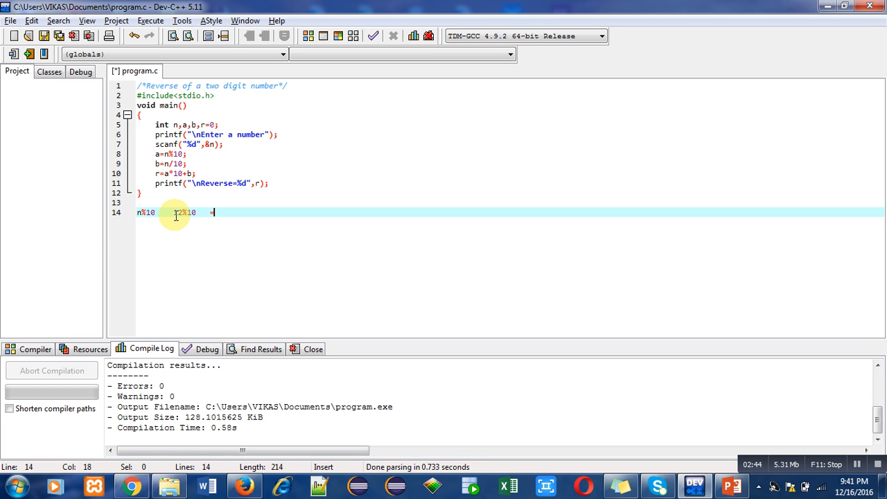
type("2")
type("n")
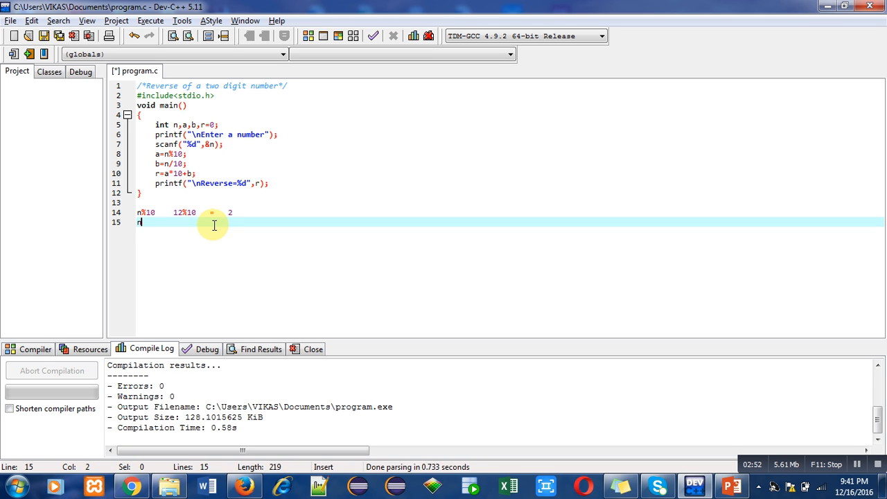
type("/10")
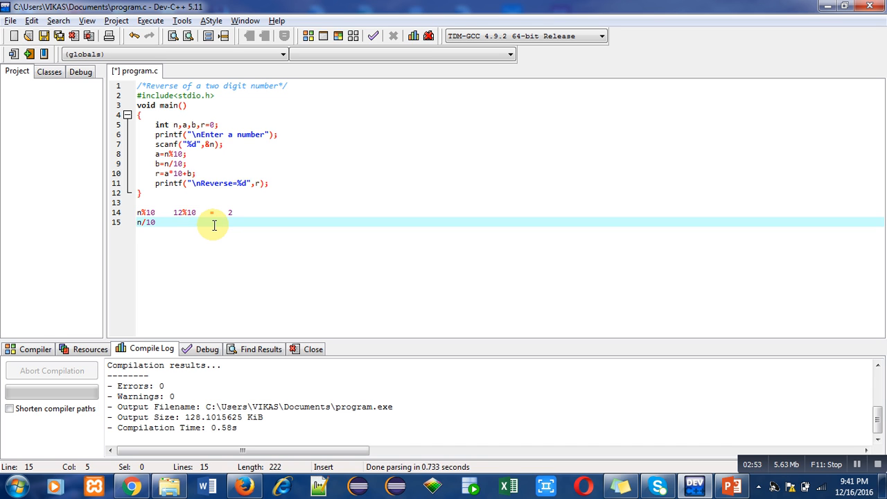
type("12/10   =   1")
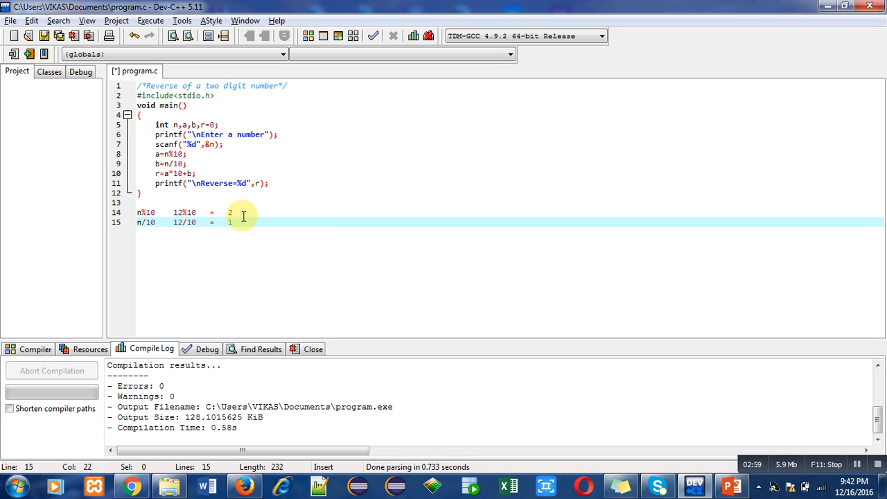
mouse_move(253, 210)
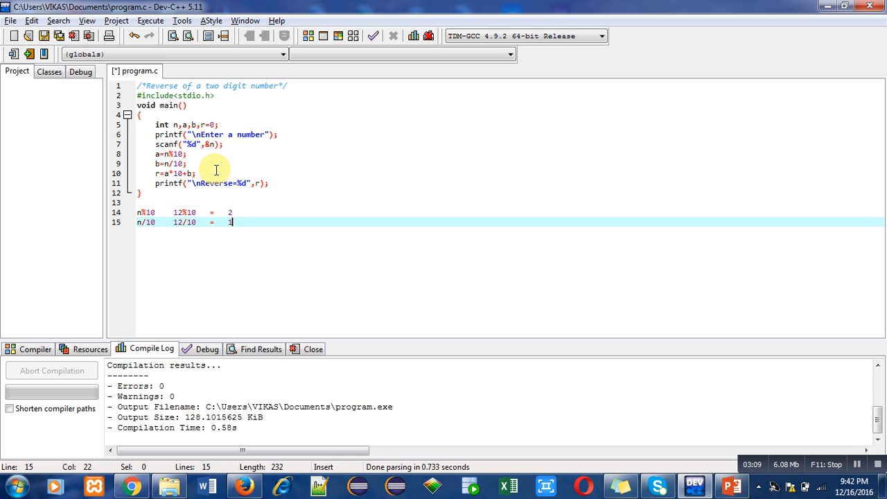
mouse_move(354, 189)
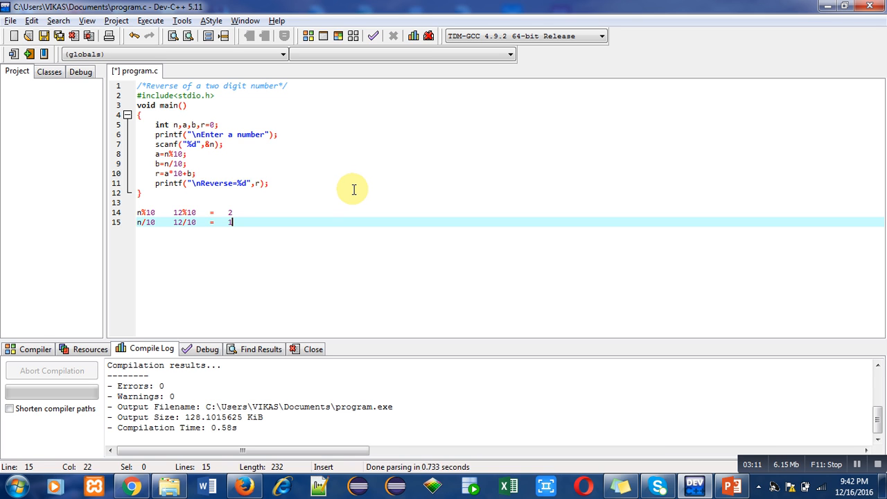